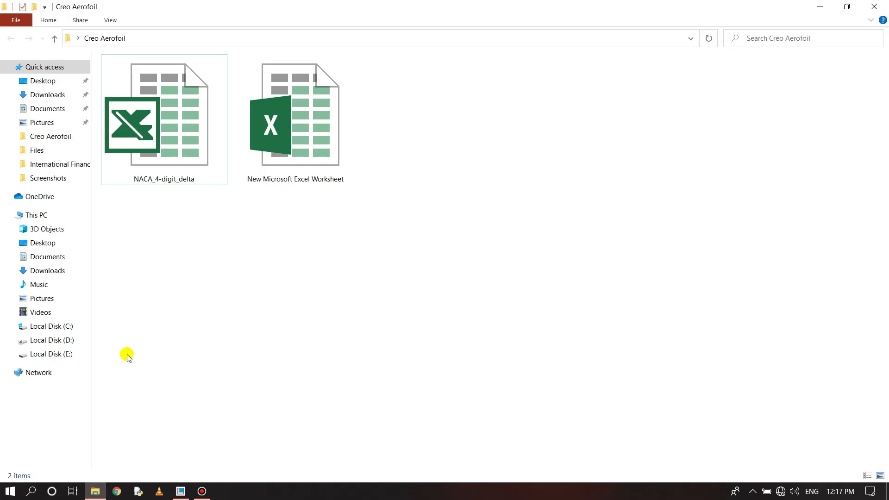
# Open the NACA_4-digit_delta workbook from the Creo Aerofoil folder in Excel.
pyautogui.click(163, 119)
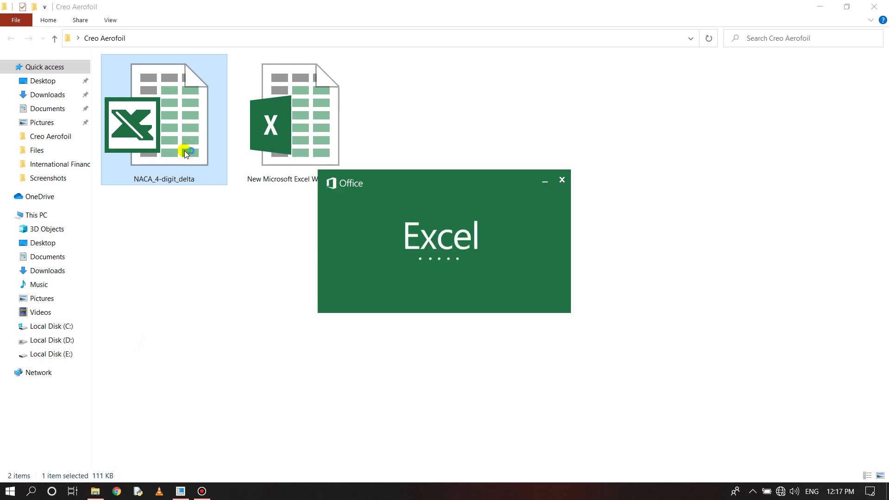
pyautogui.doubleClick(164, 119)
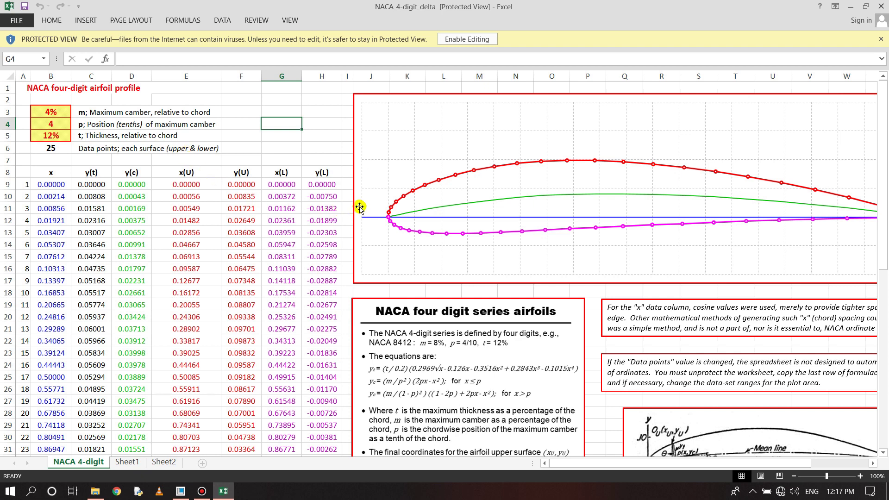
pyautogui.moveTo(36, 142)
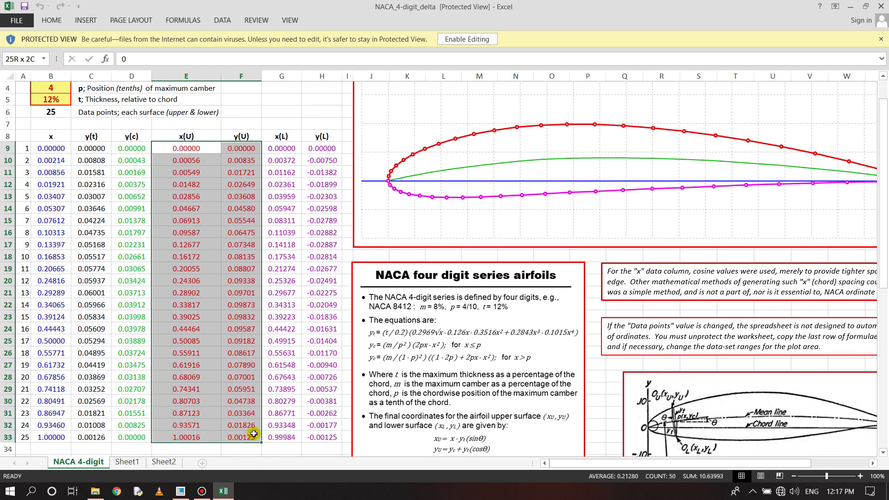
# Switch to the New Microsoft Excel Worksheet to receive the upper-surface coordinates.
pyautogui.click(301, 416)
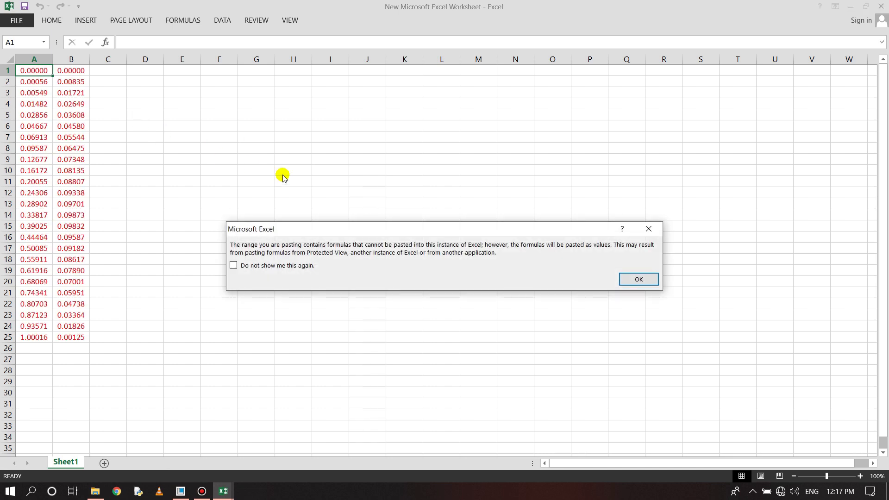
# Set B25 to 0, fill C1:C25 with zeros, and select A1:C25.
pyautogui.click(636, 279)
pyautogui.write('1.0000')
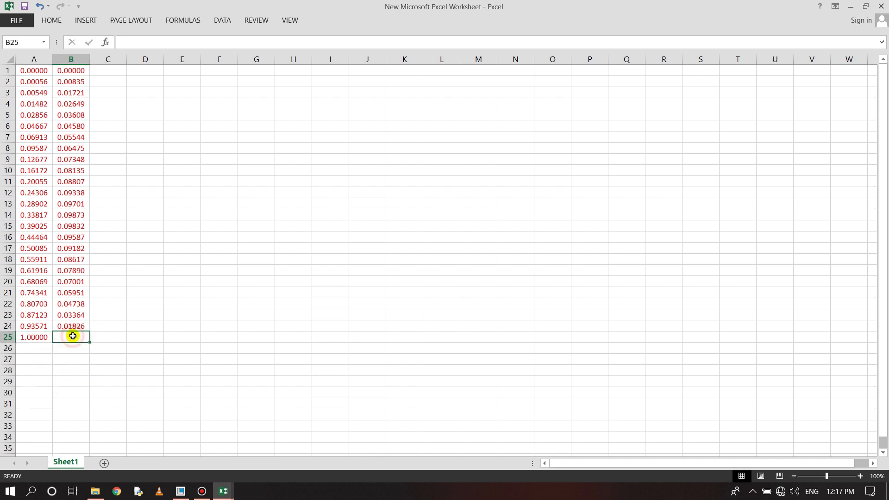
pyautogui.write('0.0000')
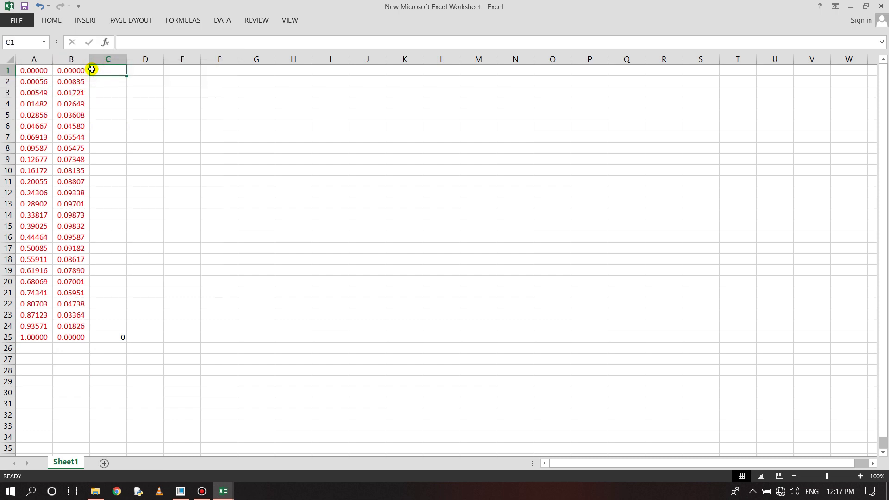
pyautogui.write('0')
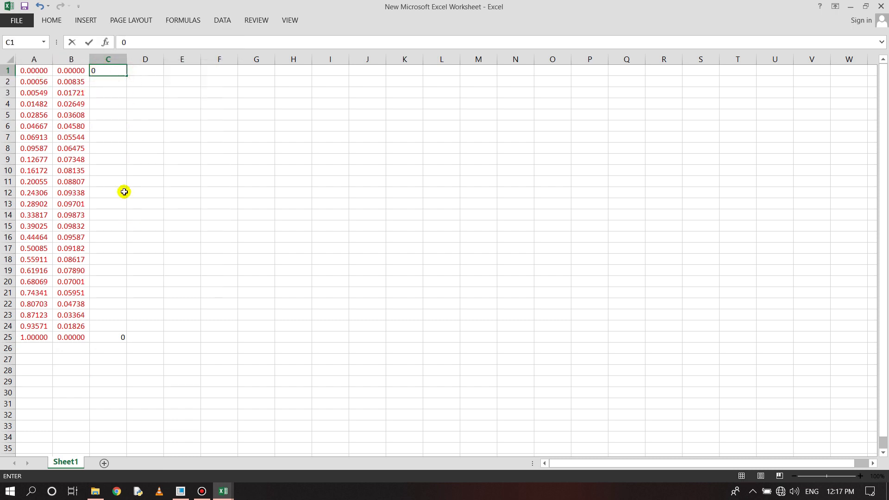
pyautogui.moveTo(123, 70); pyautogui.dragTo(133, 280)
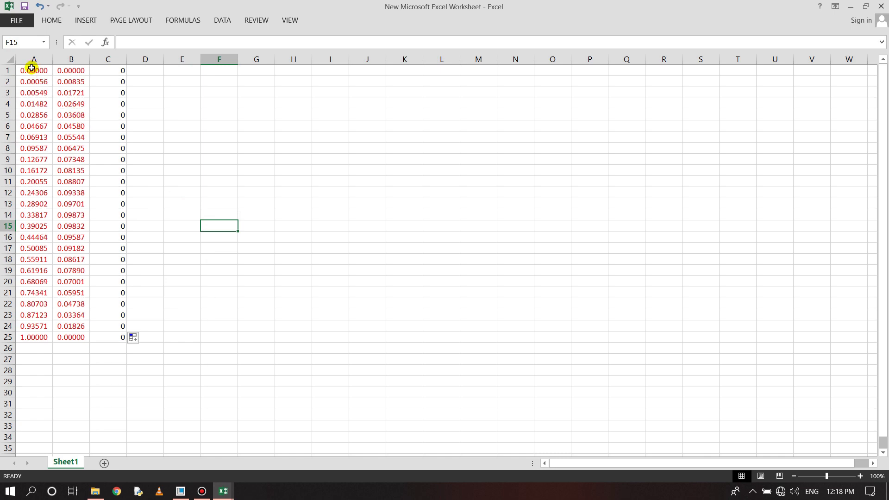
pyautogui.moveTo(33, 70); pyautogui.dragTo(121, 336)
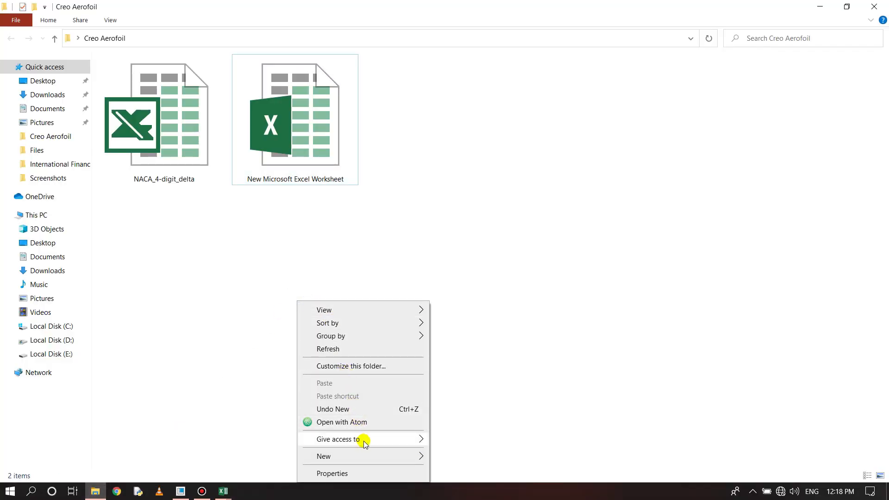
# Create a New Text Document in the Creo Aerofoil folder and open it in Notepad.
pyautogui.click(323, 455)
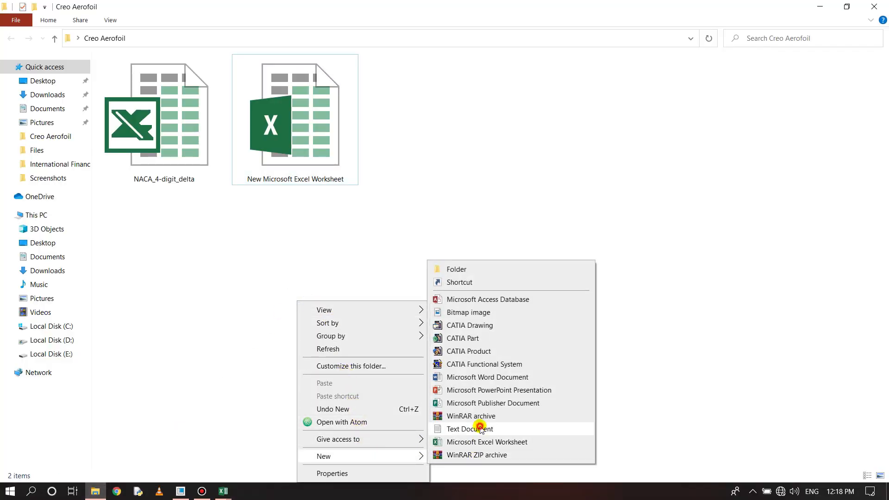
pyautogui.click(469, 428)
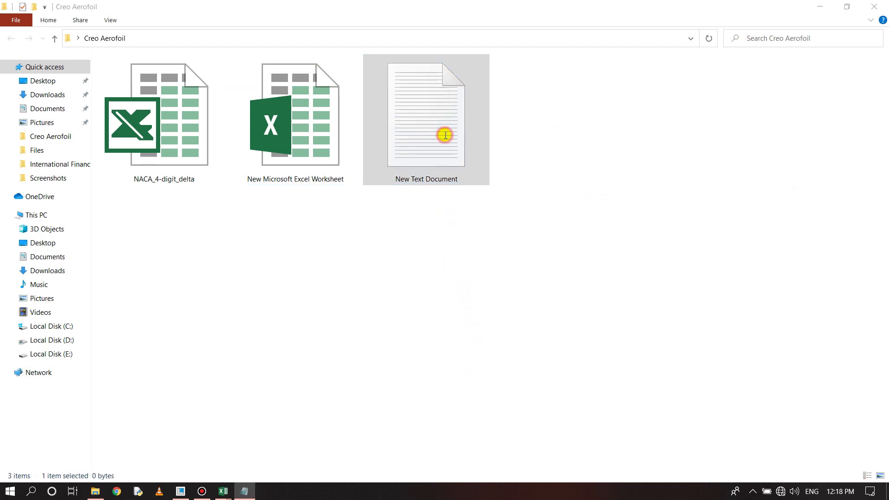
pyautogui.doubleClick(426, 113)
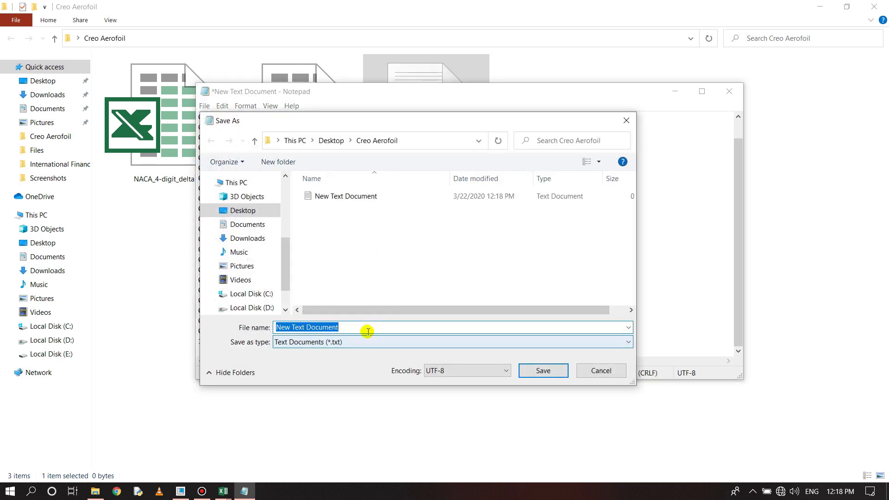
# Save the upper-surface coordinates as top.pts with Save as type set to All Files.
pyautogui.write('top')
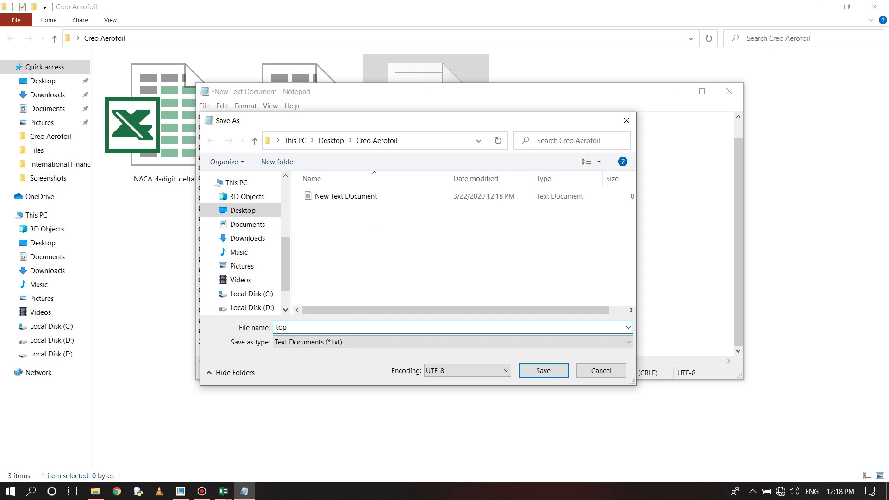
pyautogui.write('.')
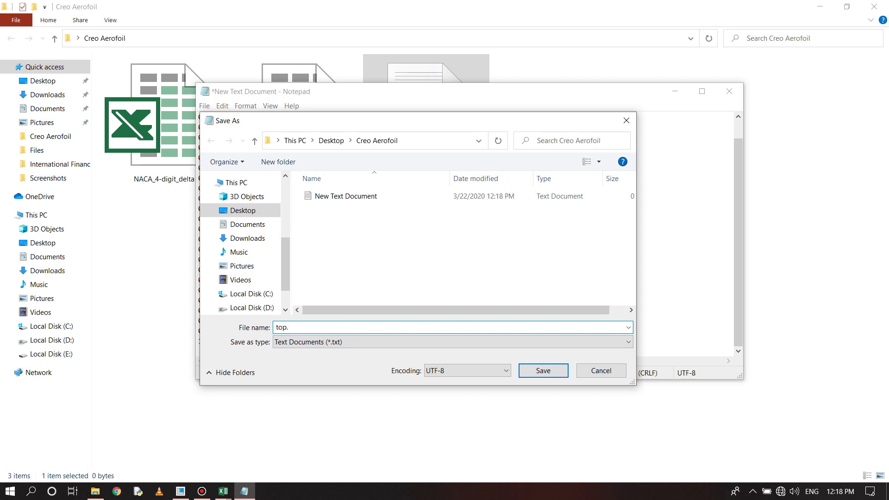
pyautogui.write('pts')
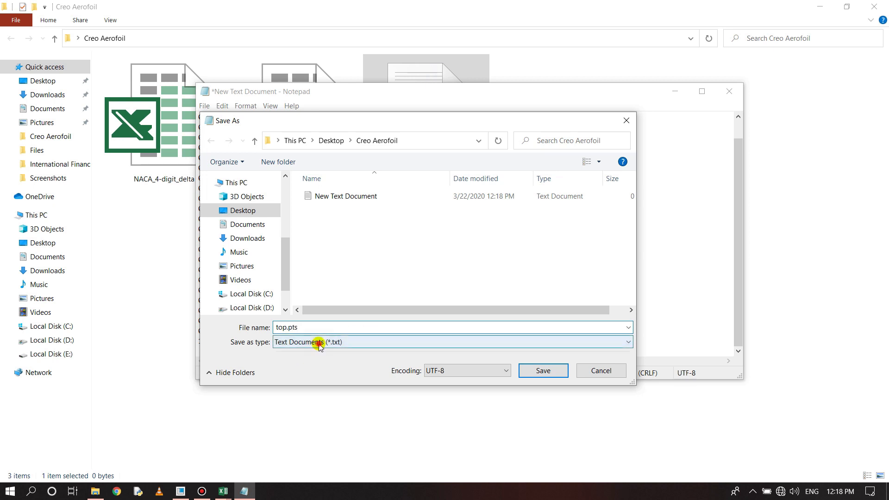
pyautogui.click(449, 341)
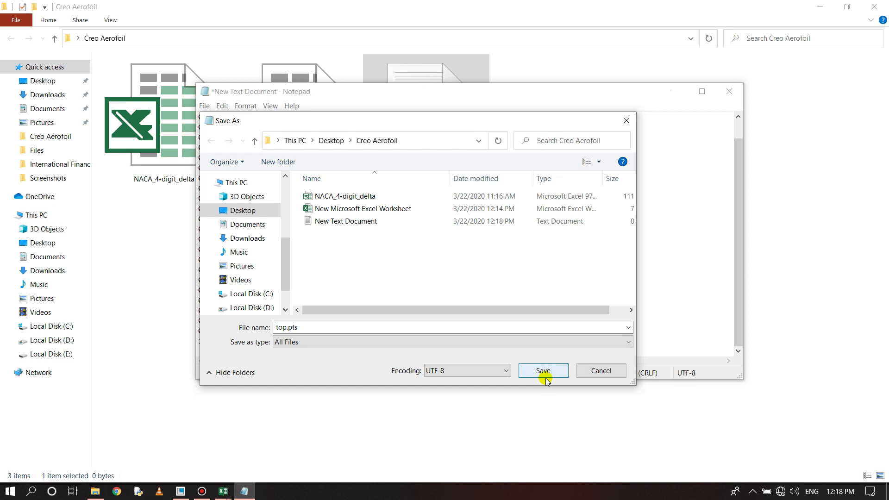
pyautogui.click(542, 370)
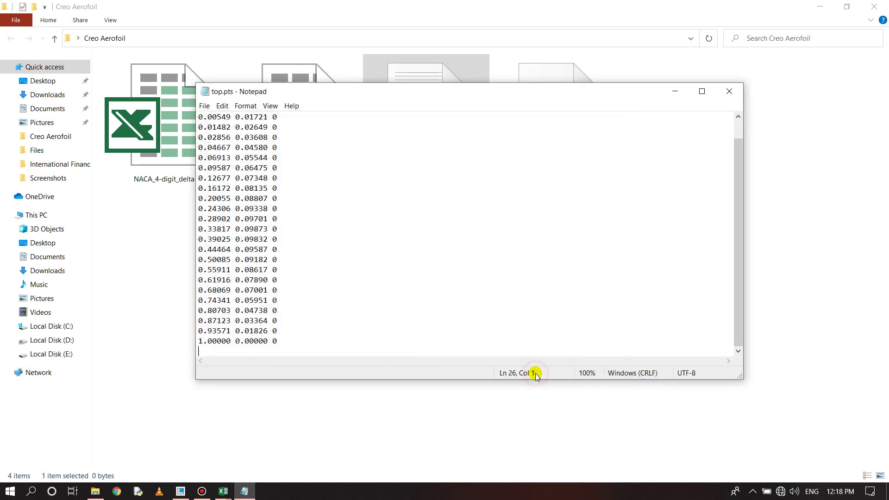
pyautogui.moveTo(237, 481)
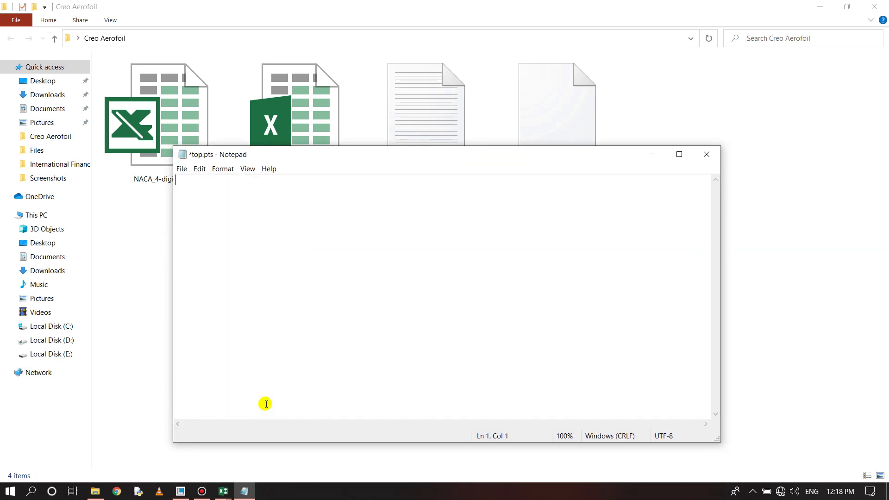
pyautogui.moveTo(223, 490)
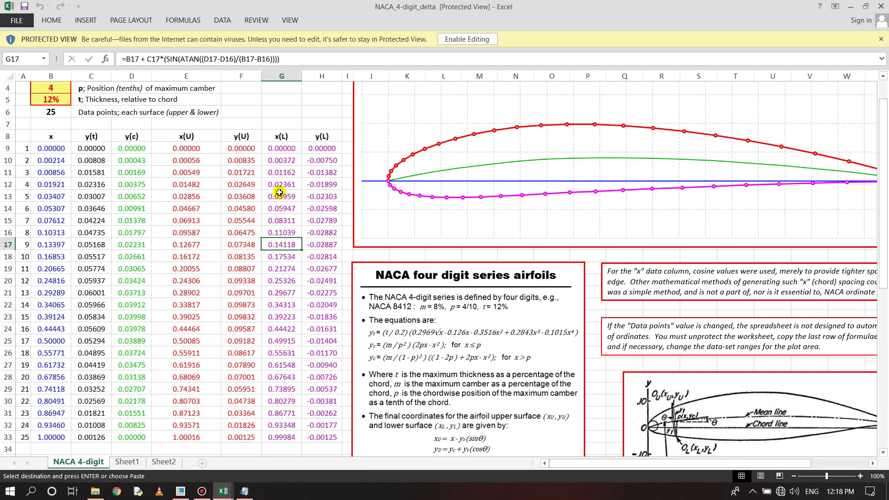
# Paste x(L), y(L) into columns F–G, end row 25 at 1, zero-fill H1:H25, and copy F1:H25.
pyautogui.moveTo(281, 148); pyautogui.dragTo(321, 424)
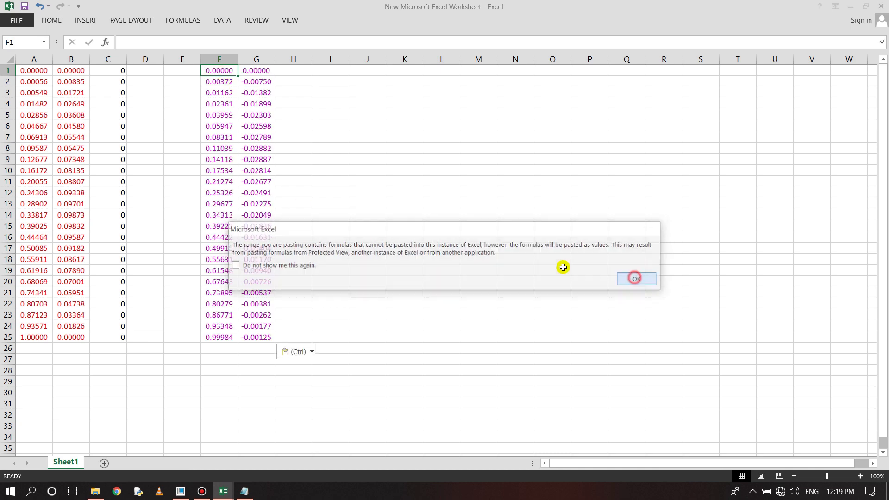
pyautogui.click(635, 278)
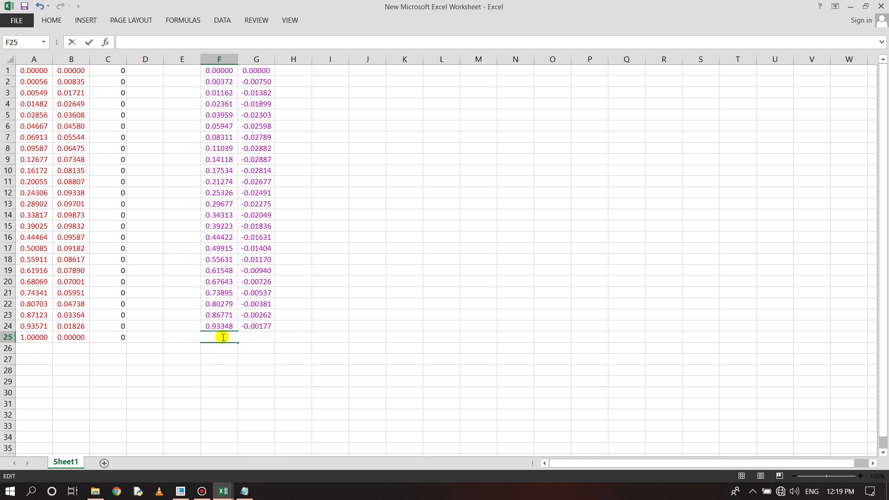
pyautogui.write('1.00000')
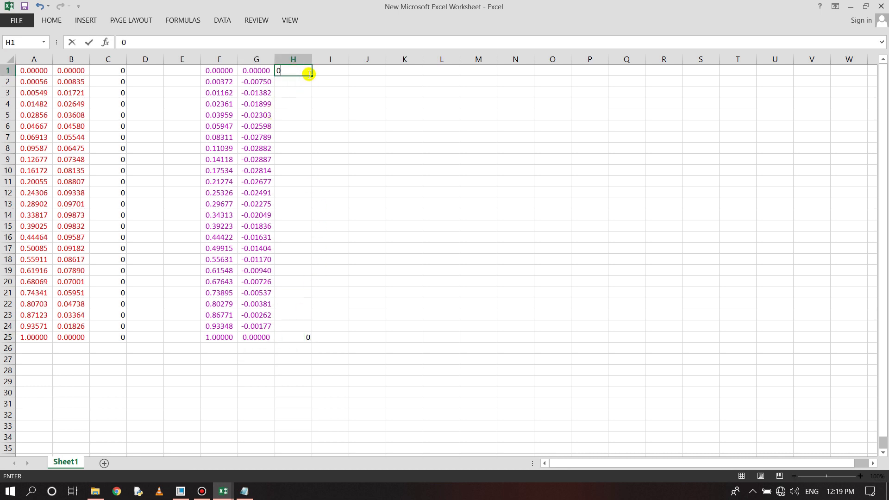
pyautogui.moveTo(310, 70); pyautogui.dragTo(314, 325)
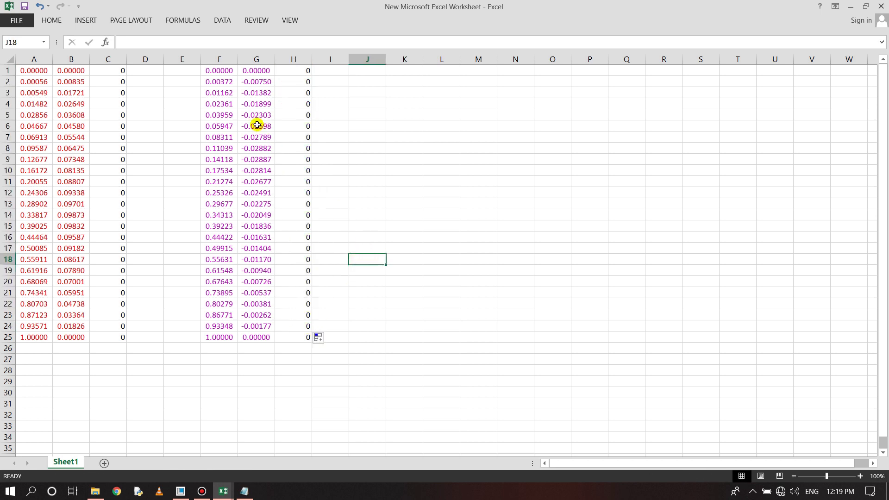
pyautogui.moveTo(218, 70); pyautogui.dragTo(308, 344)
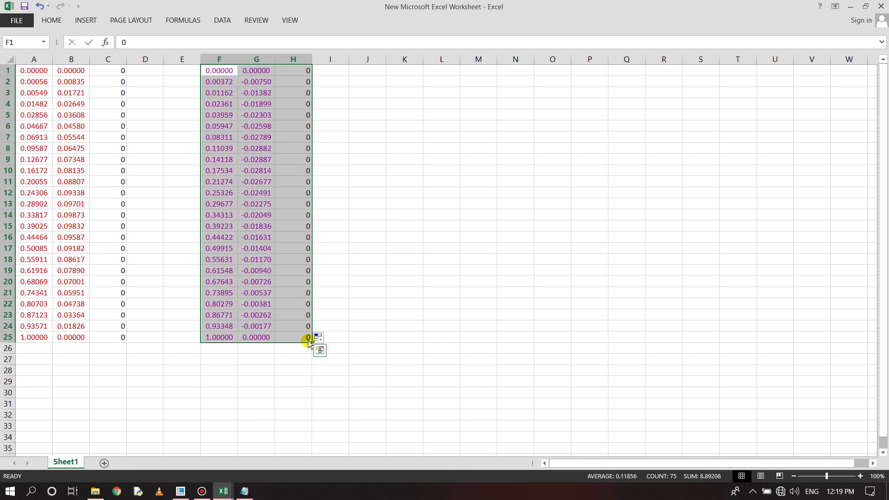
pyautogui.press('ctrl+c')
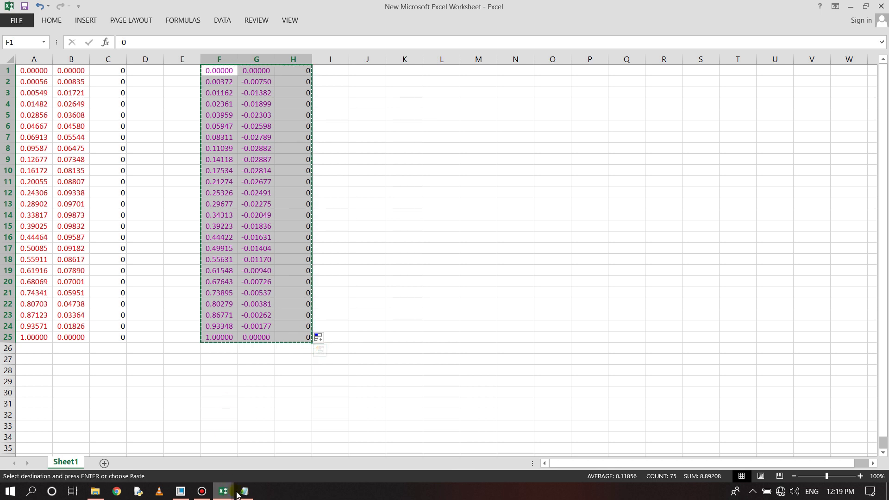
# Close top.pts without saving and reopen New Text Document for the lower-surface rows.
pyautogui.click(244, 490)
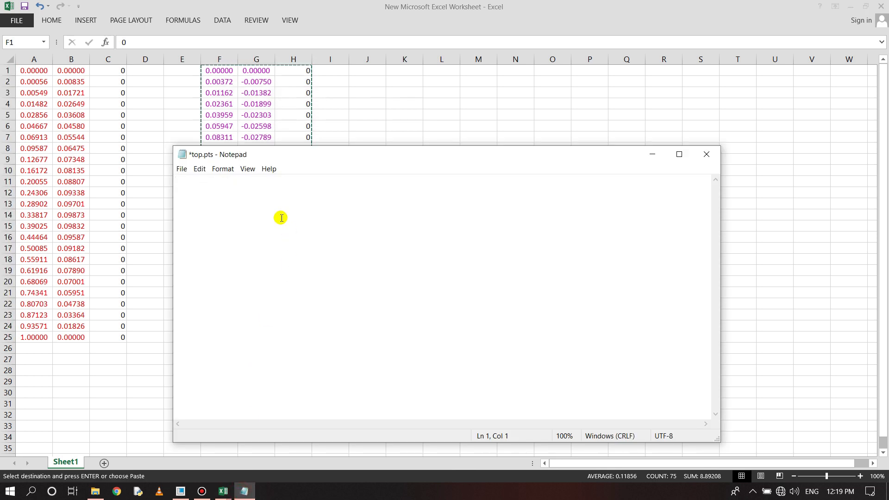
pyautogui.click(705, 153)
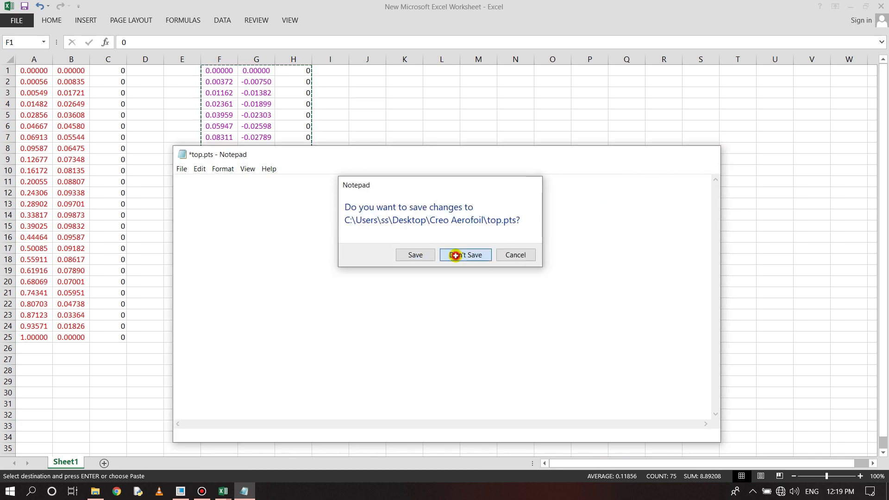
pyautogui.click(464, 254)
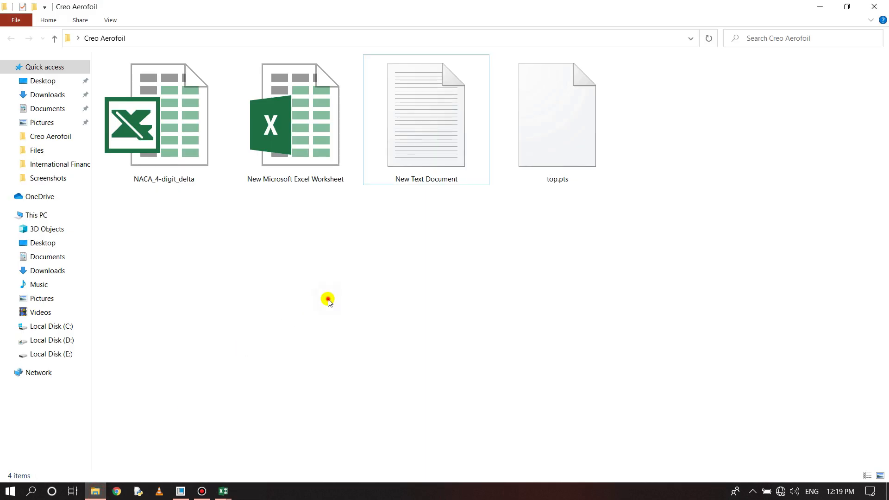
pyautogui.doubleClick(426, 114)
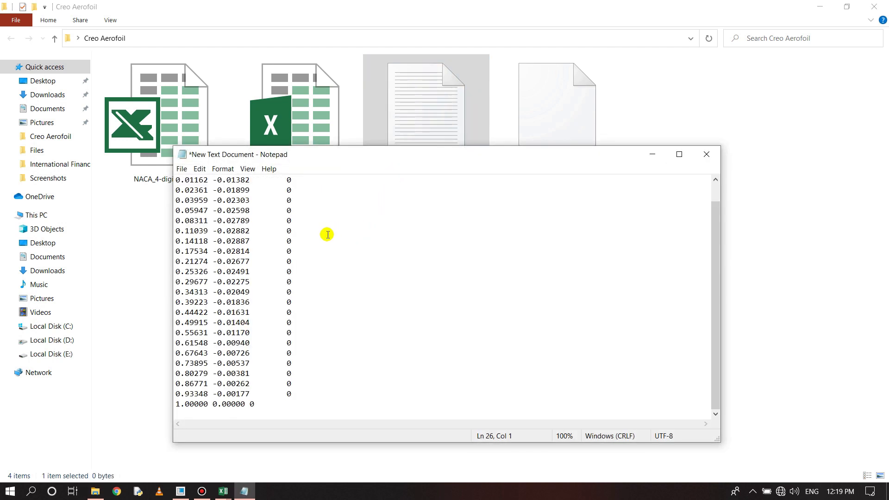
pyautogui.click(249, 404)
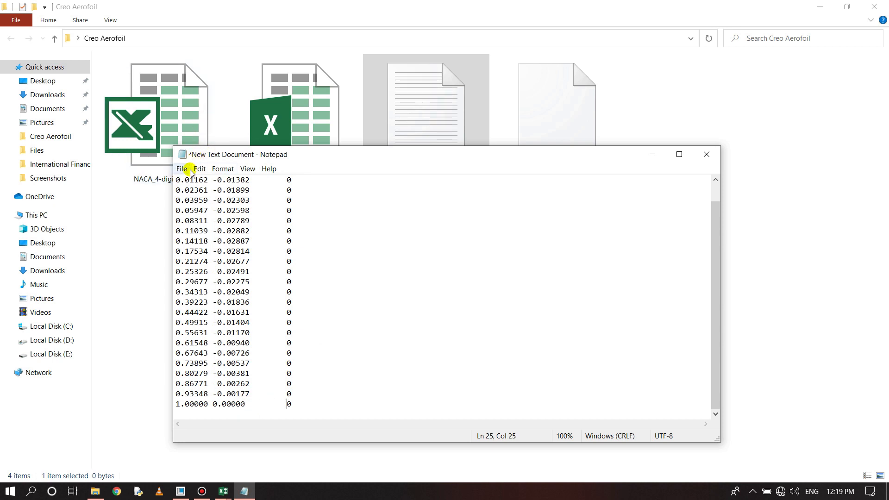
# Save the lower-surface coordinate list under the new name bottom.pts.
pyautogui.click(182, 169)
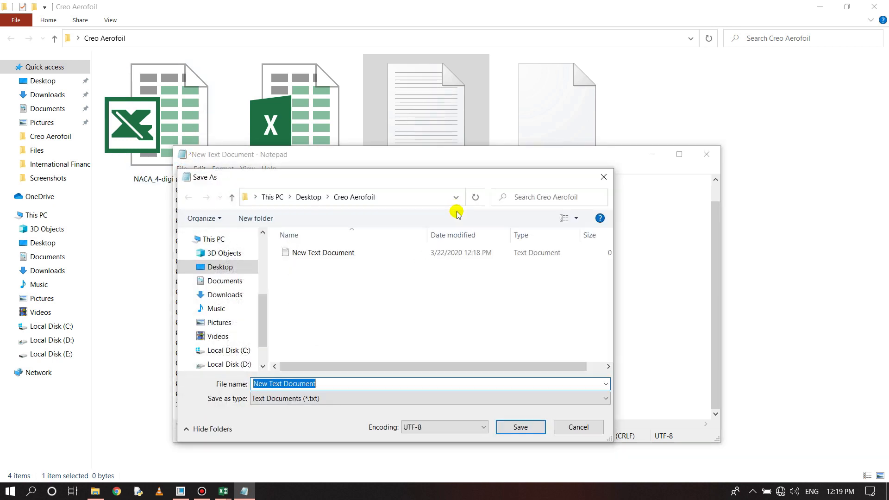
pyautogui.write('b')
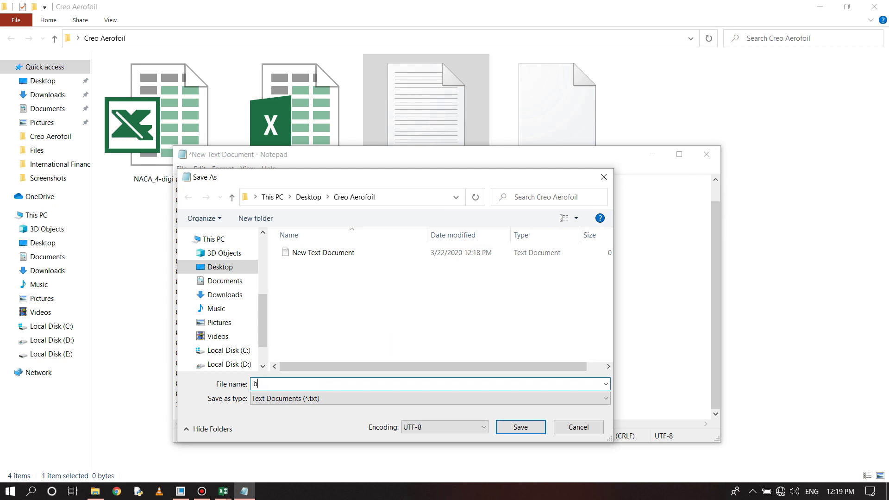
pyautogui.write('ottom')
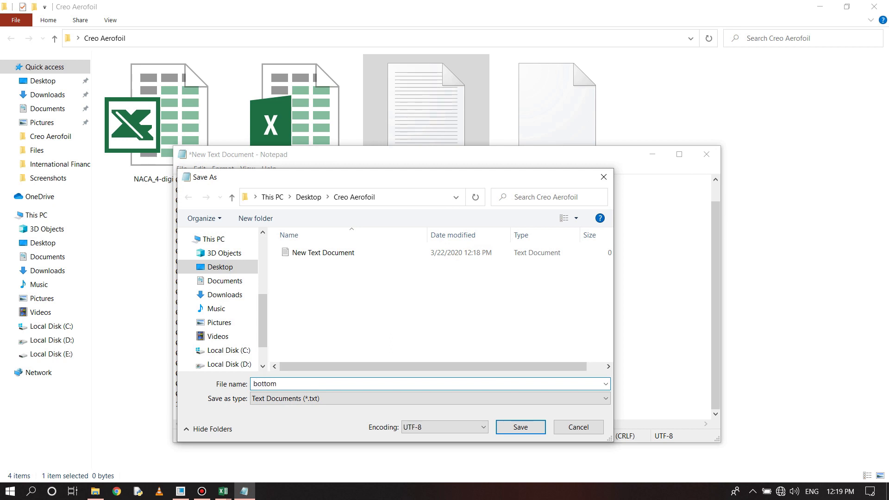
pyautogui.write('.pts')
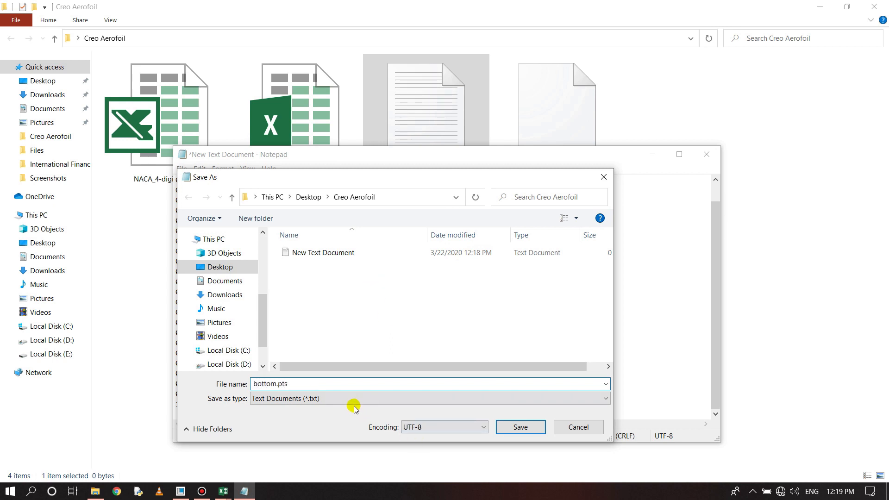
pyautogui.moveTo(331, 407)
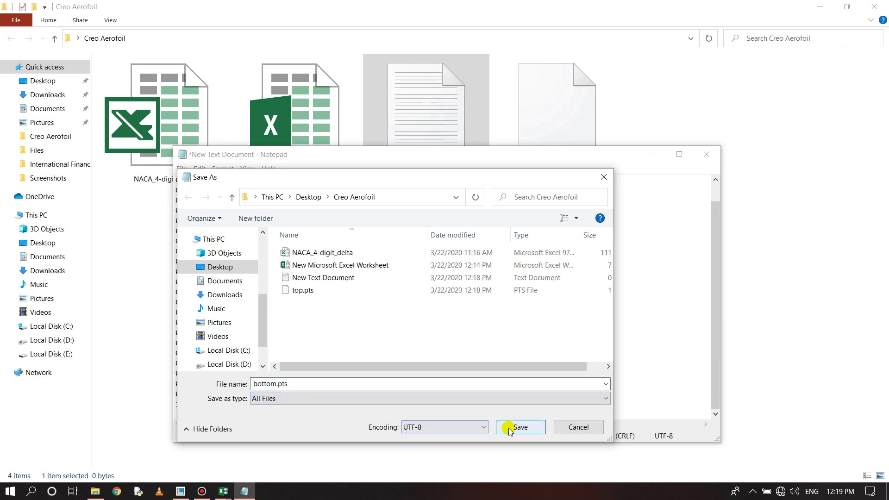
pyautogui.click(519, 427)
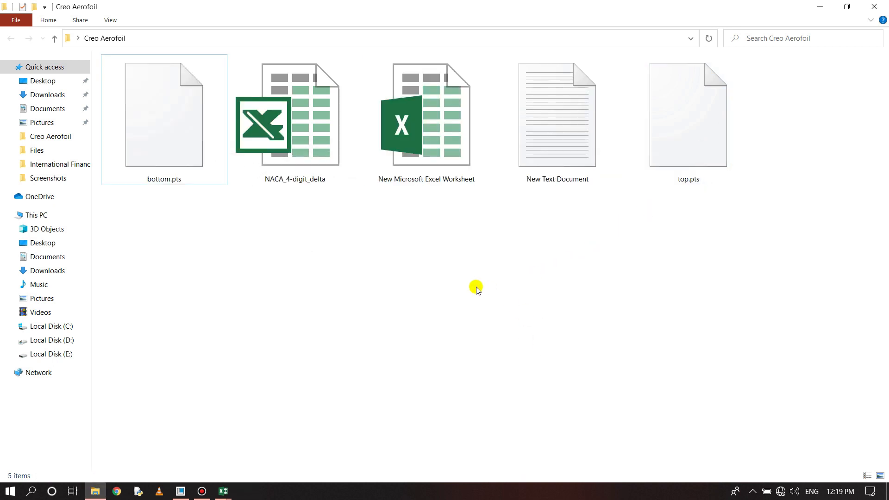
pyautogui.moveTo(648, 218)
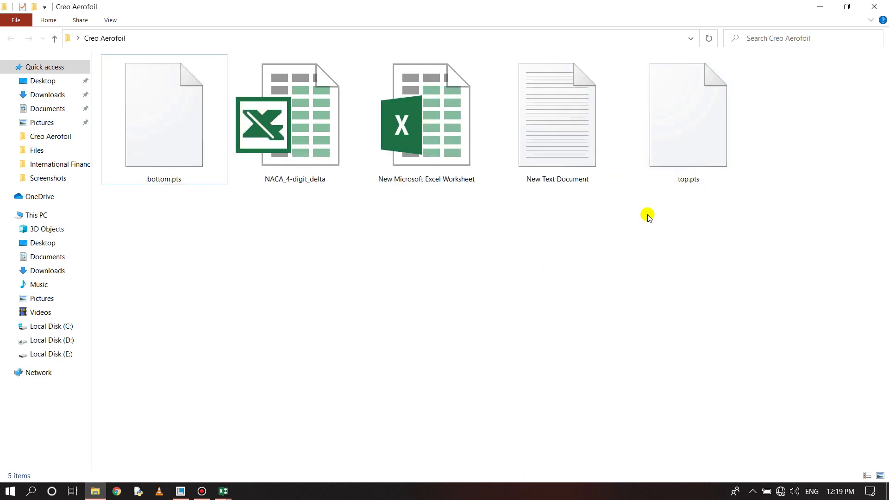
pyautogui.moveTo(267, 444)
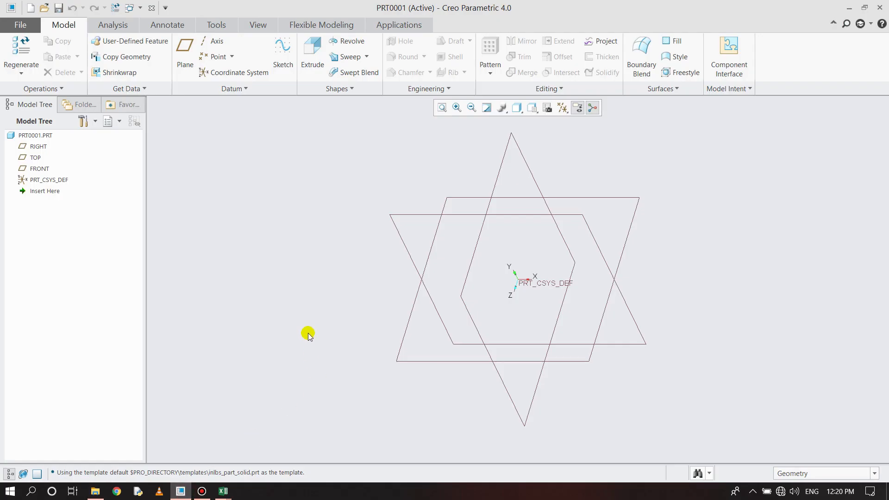
pyautogui.moveTo(351, 216)
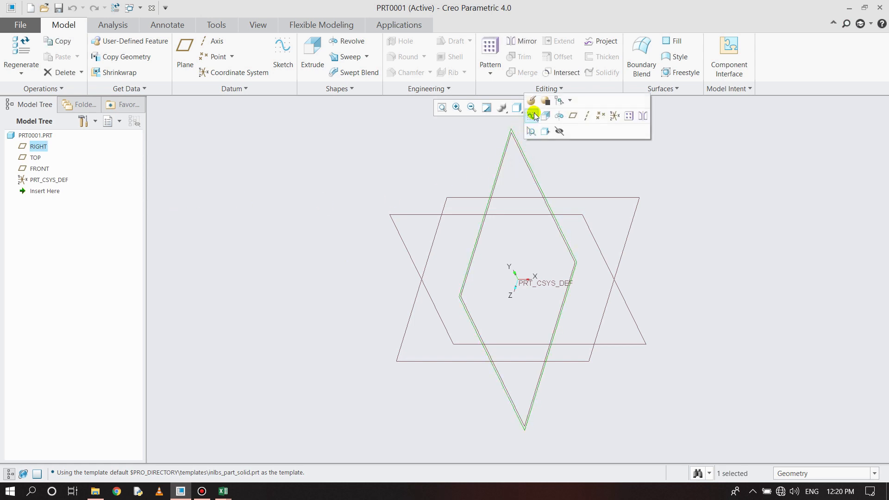
# Sketch on the RIGHT plane a construction line from the origin, dimensioned to 1.00.
pyautogui.click(533, 116)
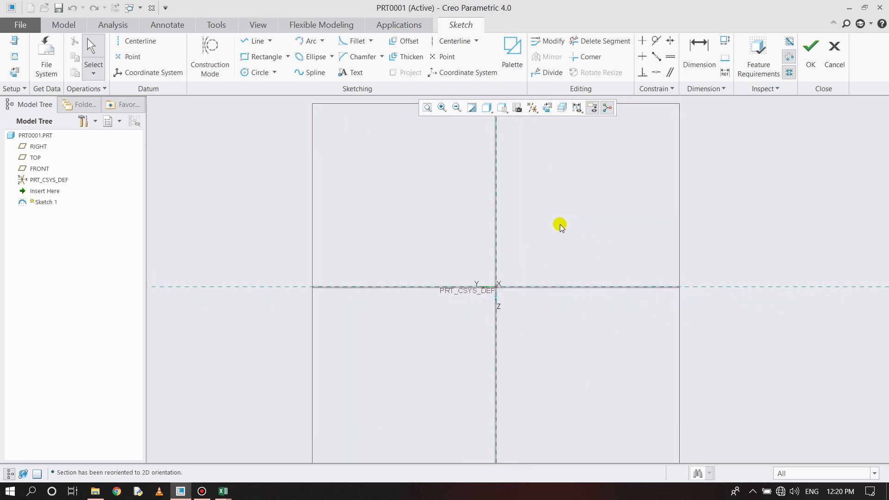
pyautogui.click(256, 40)
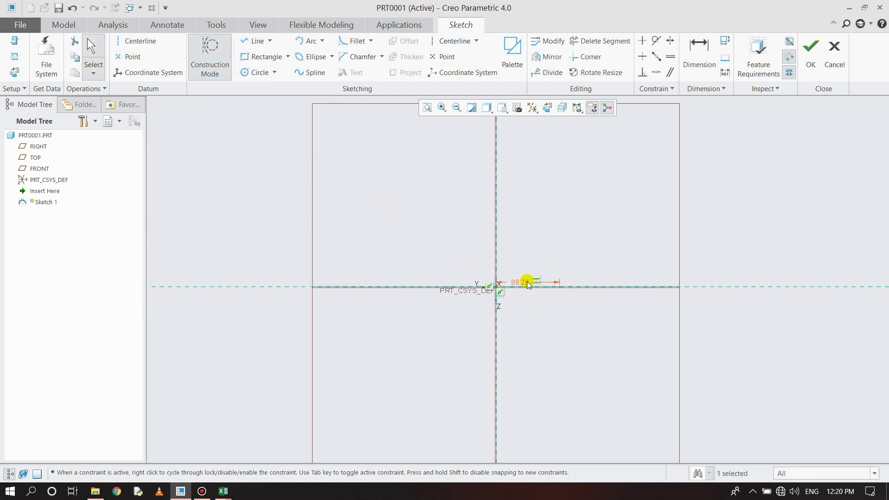
pyautogui.doubleClick(522, 282)
pyautogui.write('1')
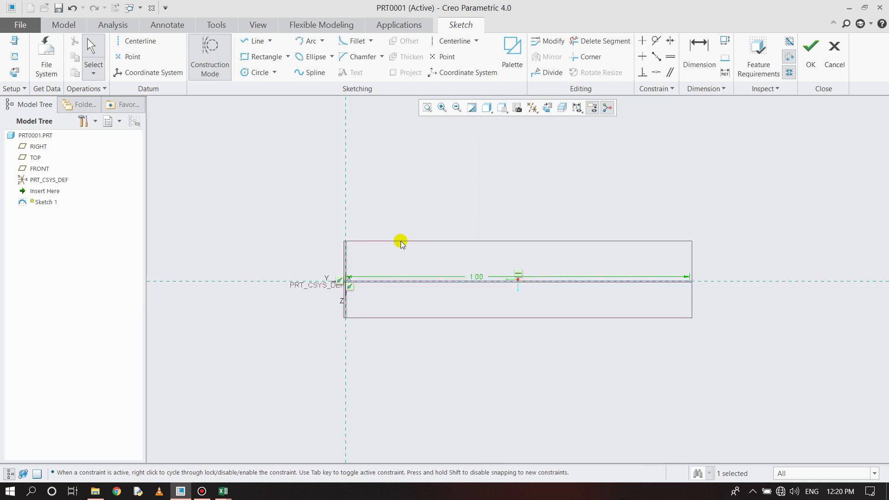
pyautogui.moveTo(522, 214)
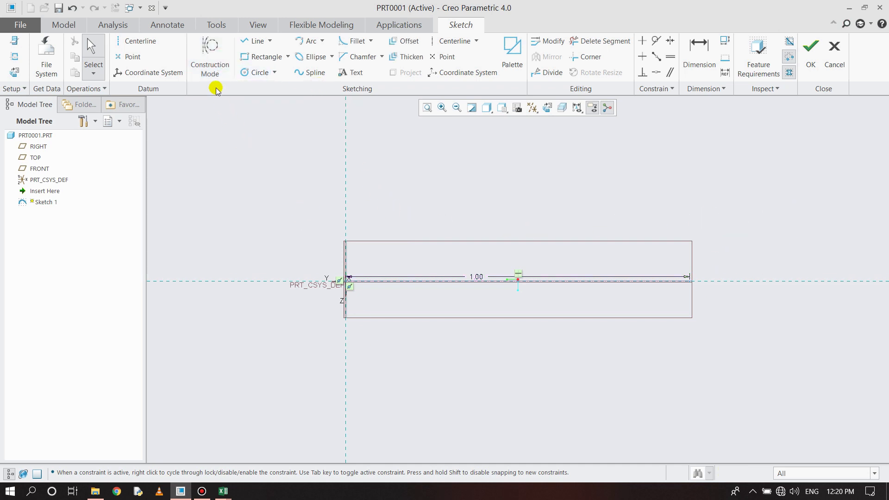
pyautogui.click(210, 54)
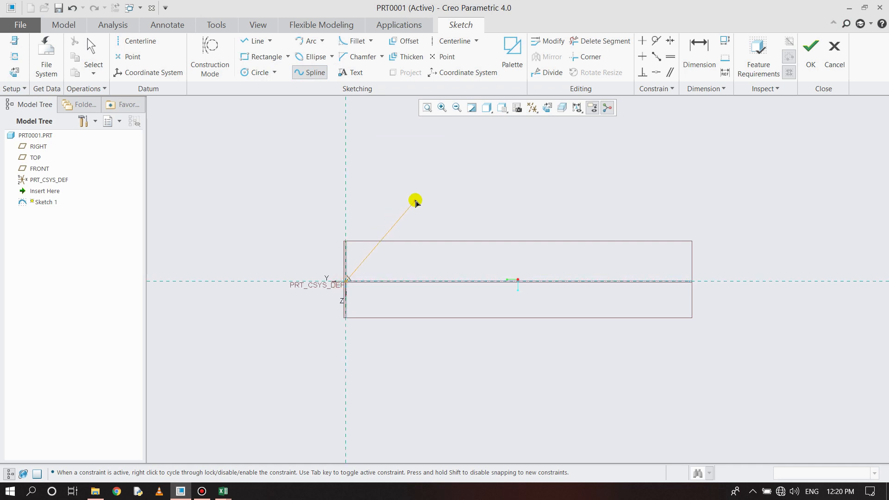
# Draw the upper spline from the origin to the construction line's right end.
pyautogui.click(627, 262)
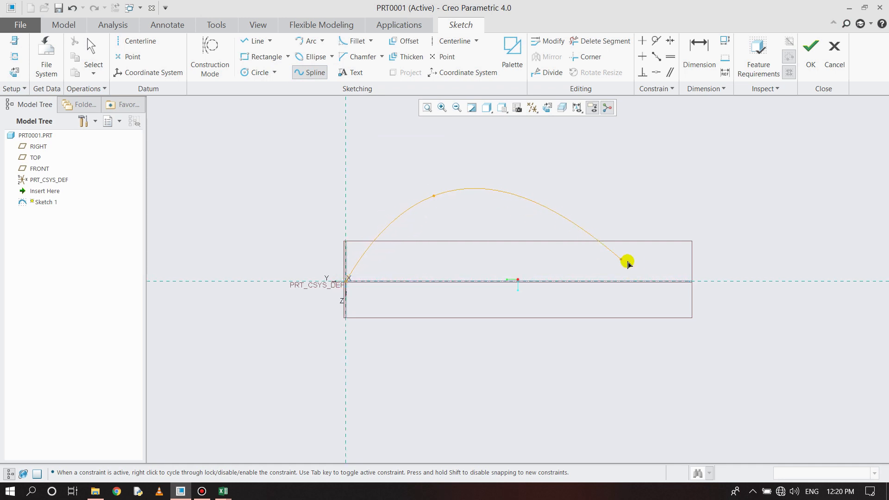
pyautogui.moveTo(627, 262); pyautogui.dragTo(690, 280)
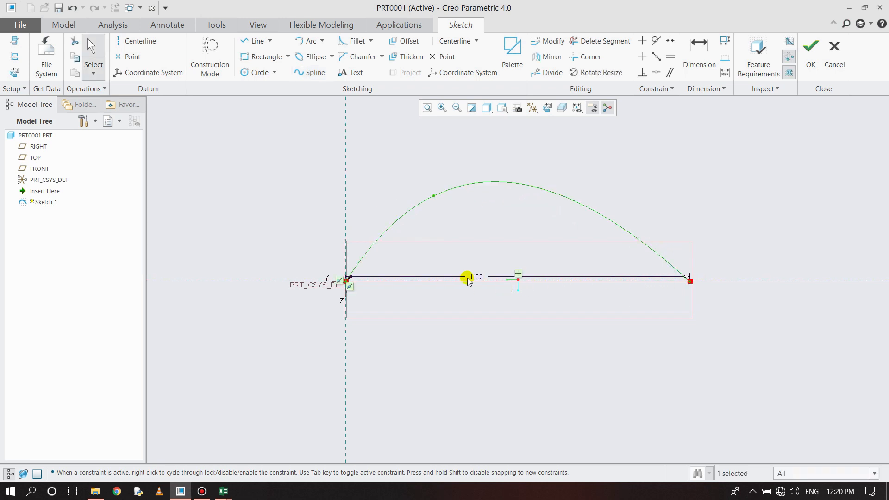
pyautogui.click(310, 72)
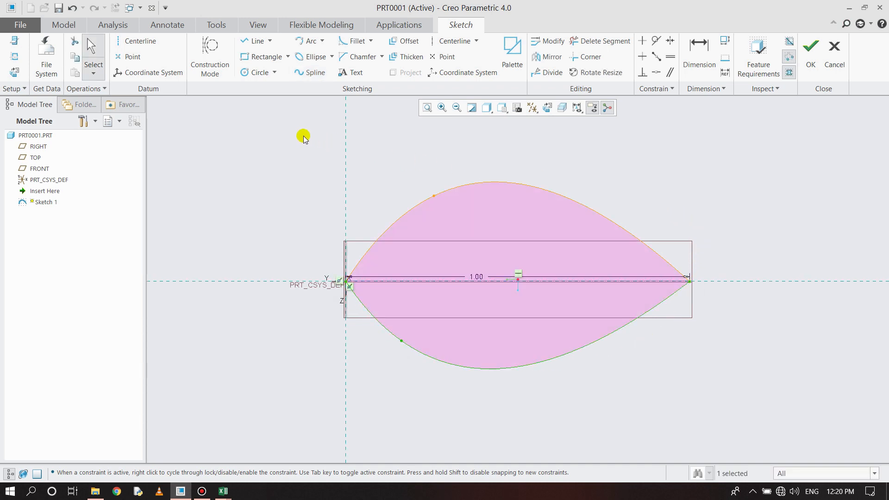
pyautogui.moveTo(651, 259)
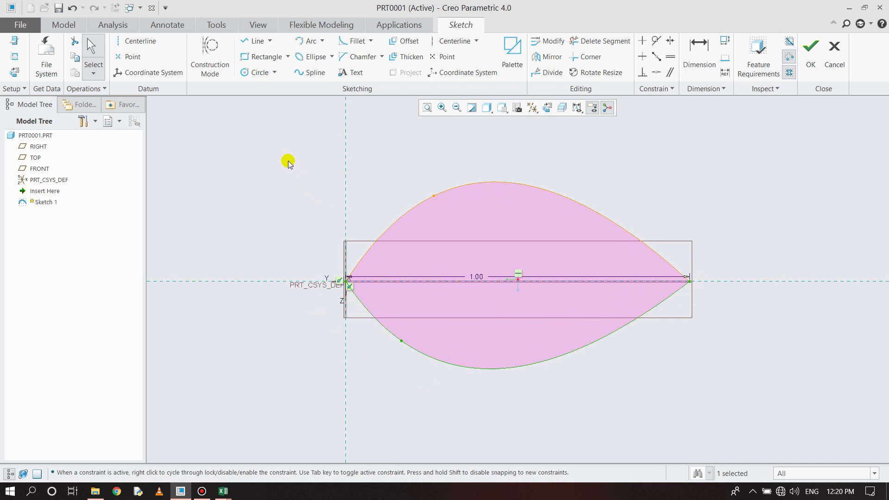
pyautogui.moveTo(228, 98)
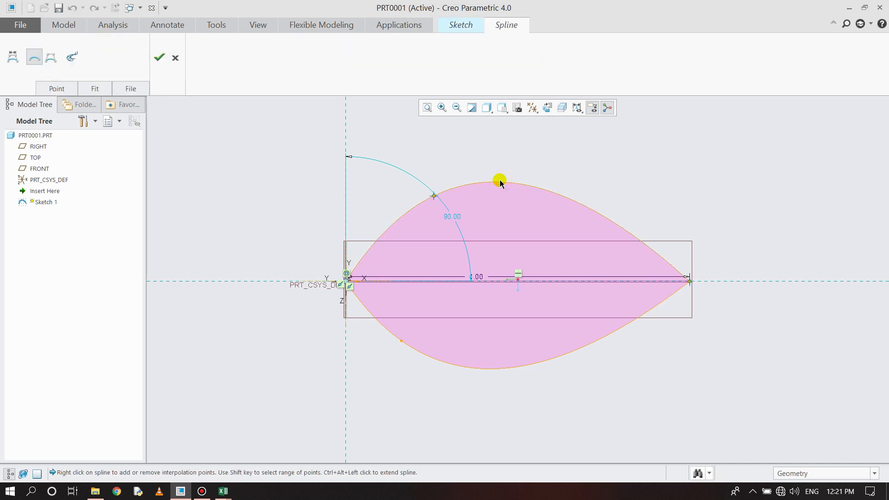
pyautogui.moveTo(131, 88)
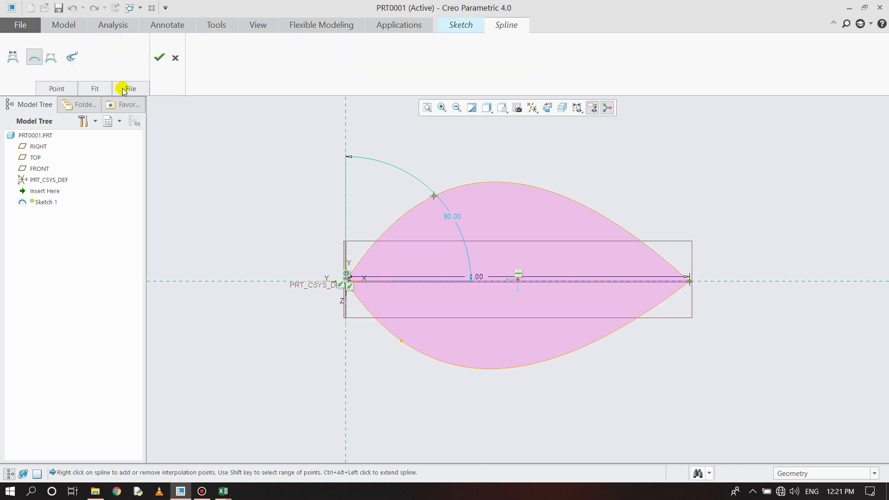
# Import top.pts from Desktop > Creo Aerofoil into the upper spline, referenced to the part coordinate system.
pyautogui.click(131, 88)
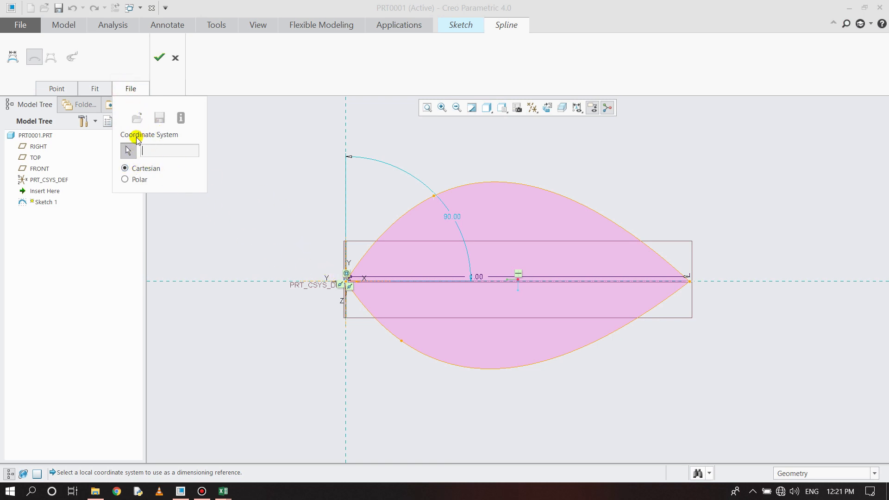
pyautogui.moveTo(348, 285)
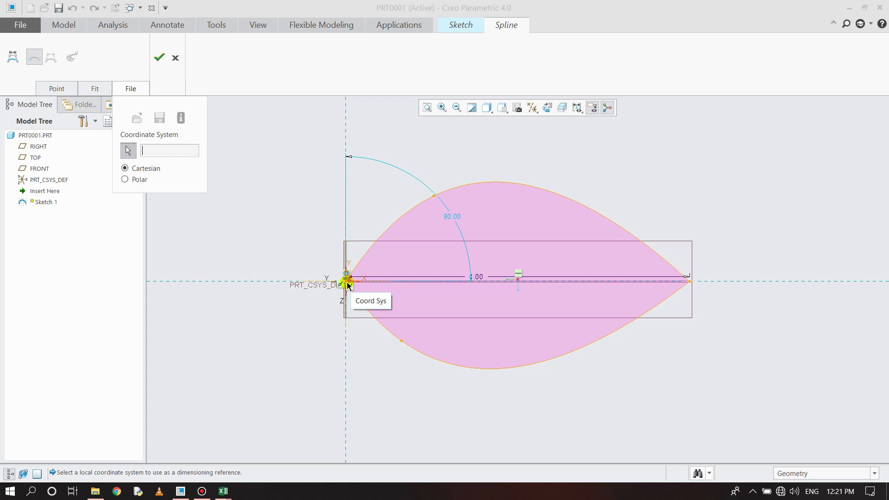
pyautogui.click(346, 282)
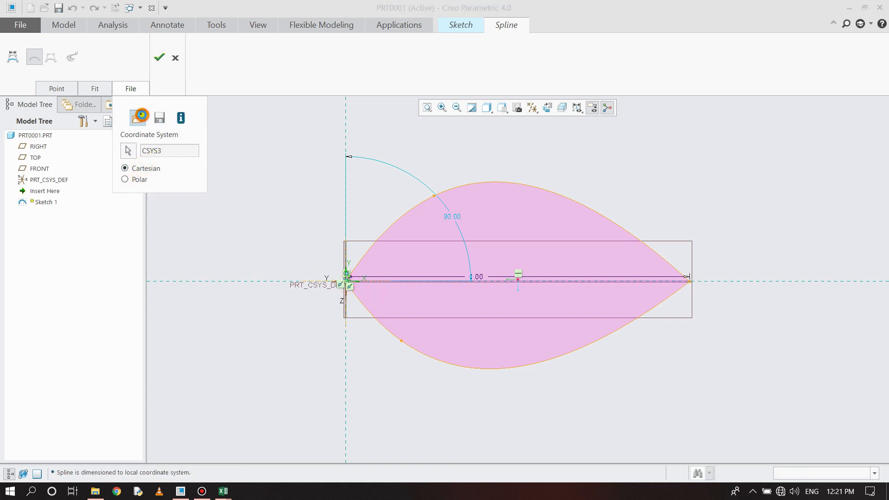
pyautogui.click(137, 117)
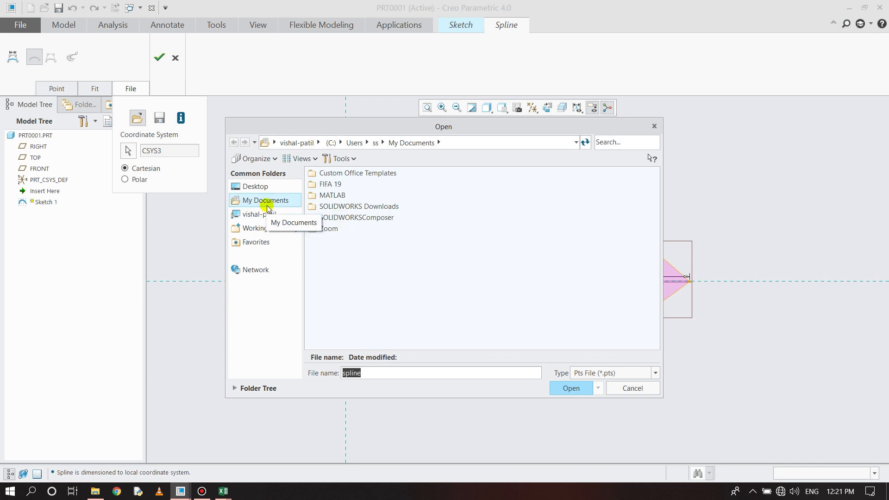
pyautogui.click(255, 186)
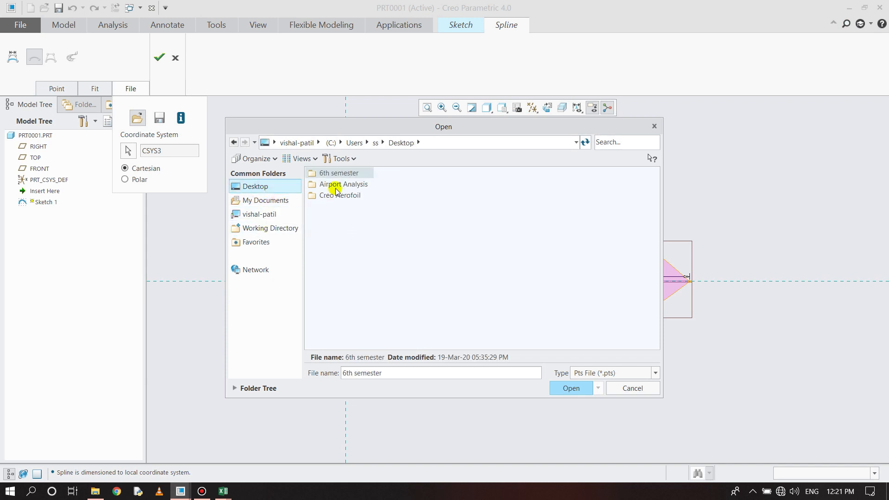
pyautogui.doubleClick(341, 195)
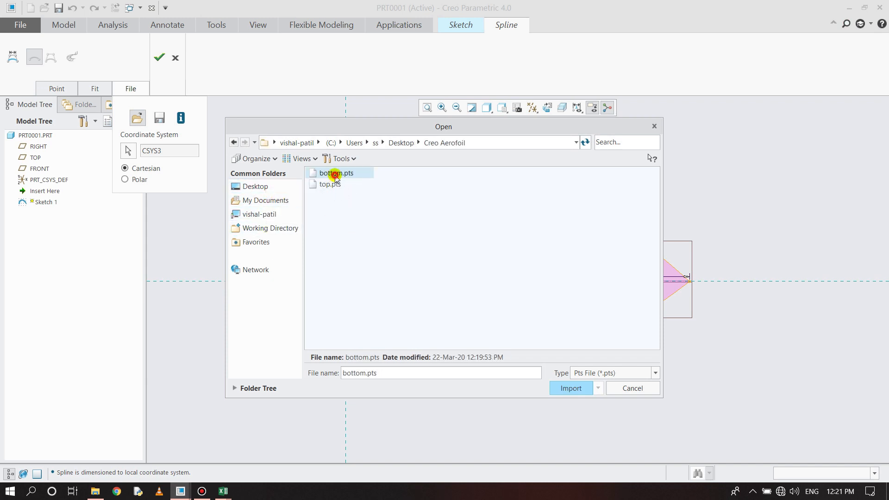
pyautogui.click(331, 184)
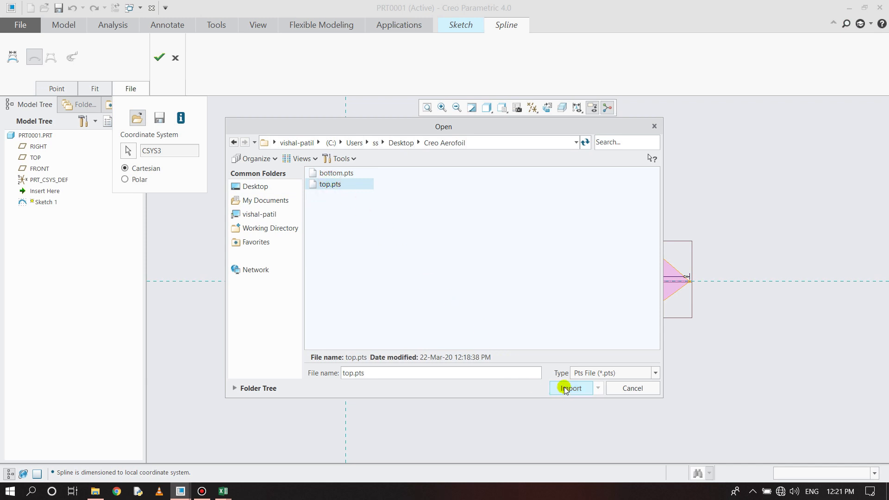
pyautogui.click(570, 388)
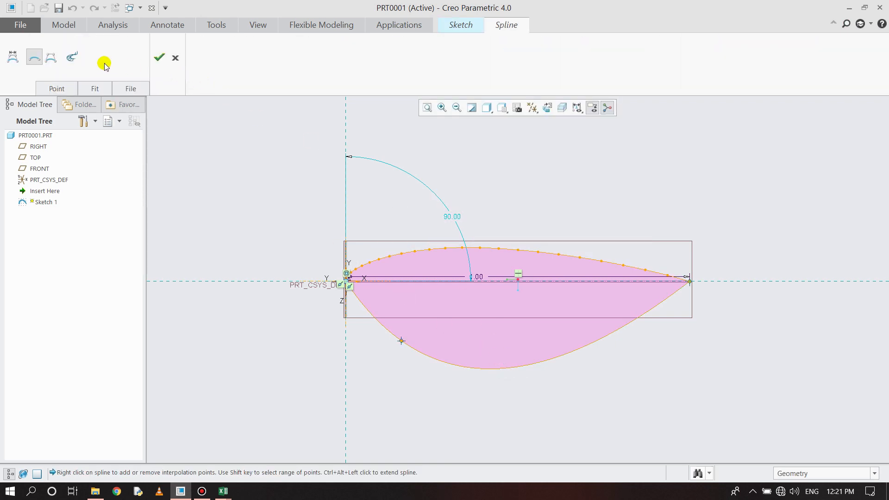
# Import bottom.pts into the lower spline using the part coordinate system as reference.
pyautogui.click(130, 88)
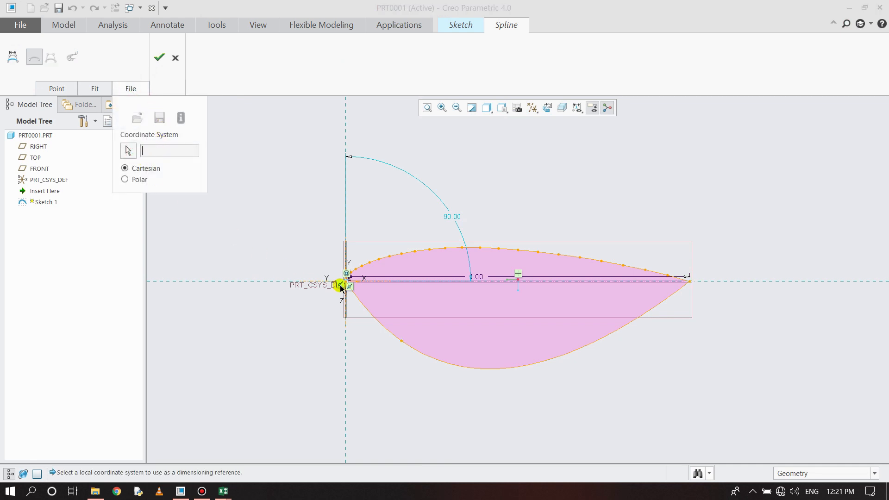
pyautogui.click(136, 118)
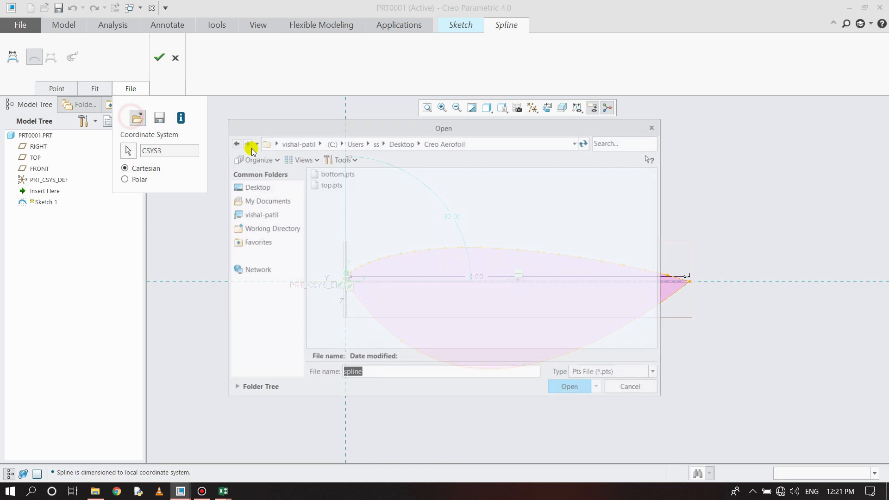
pyautogui.click(336, 173)
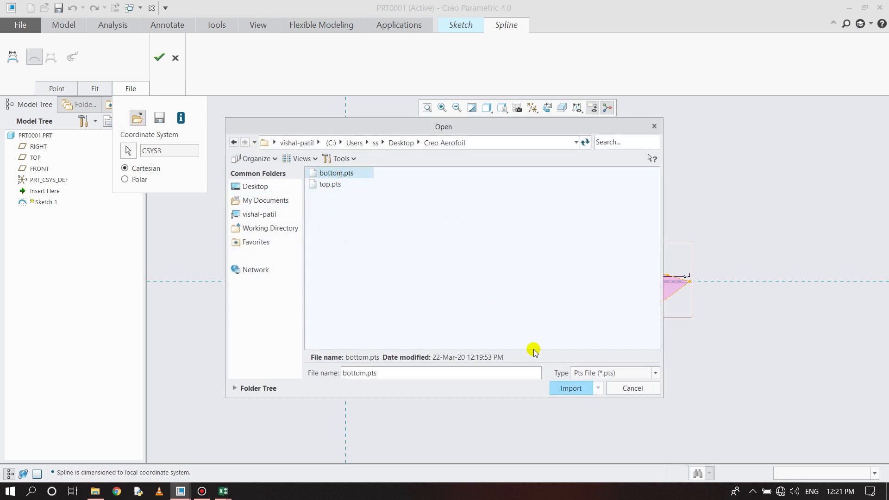
pyautogui.click(570, 388)
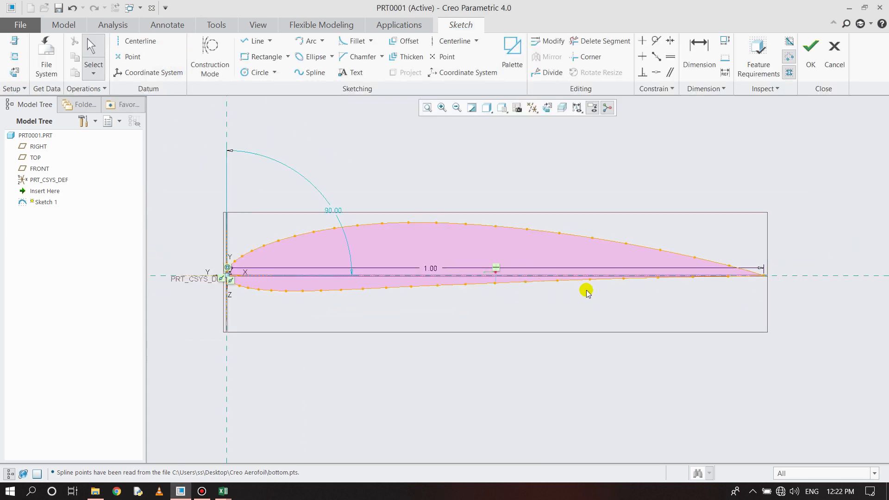
pyautogui.scroll(3)
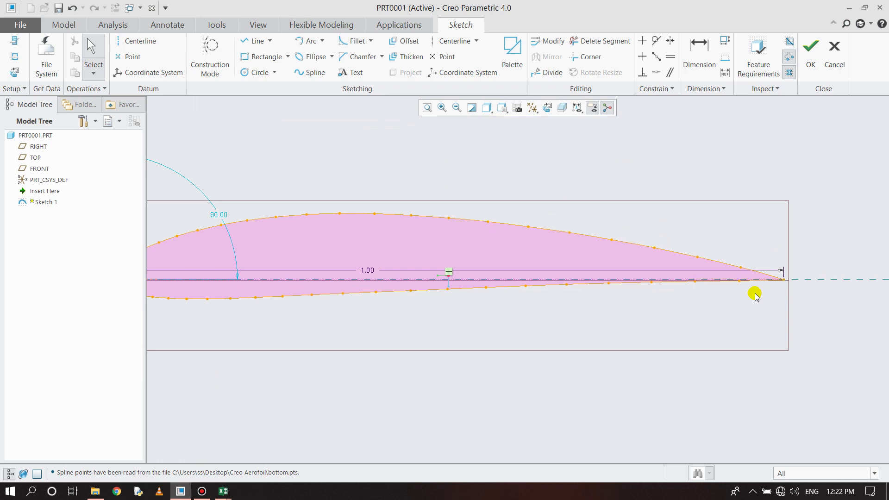
pyautogui.click(810, 47)
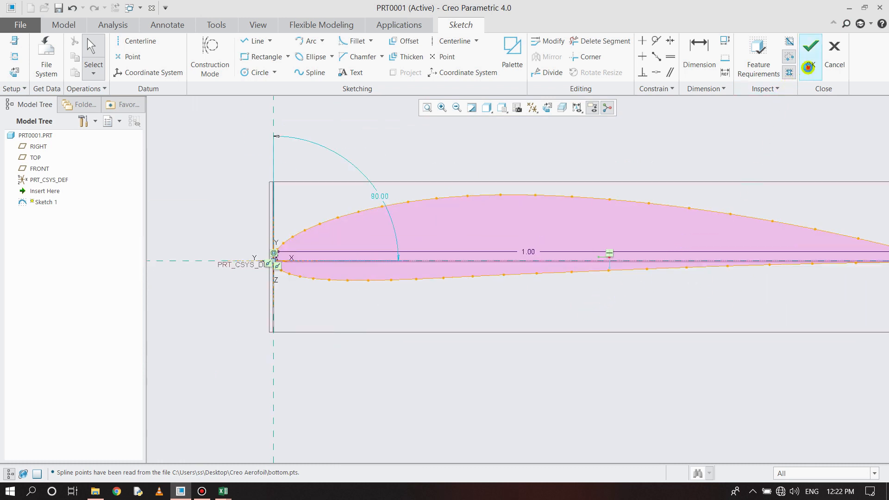
# Finish the airfoil sketch, then start and cancel an extrusion.
pyautogui.click(808, 46)
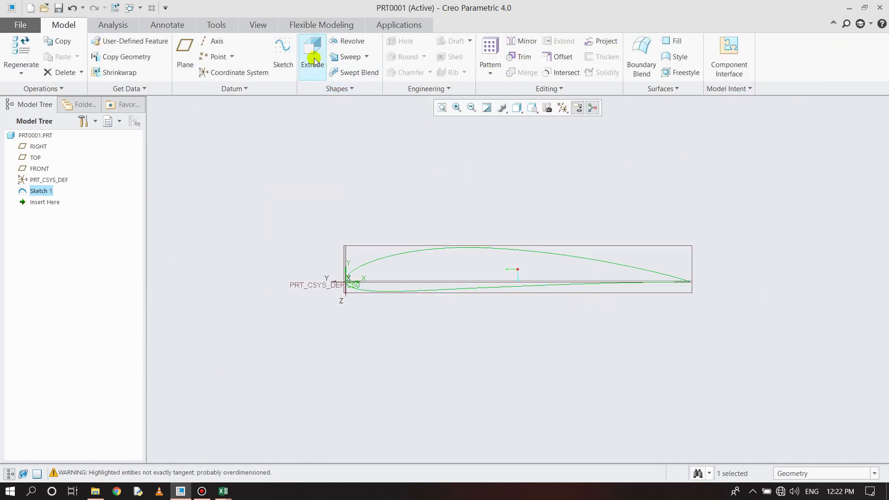
pyautogui.click(312, 51)
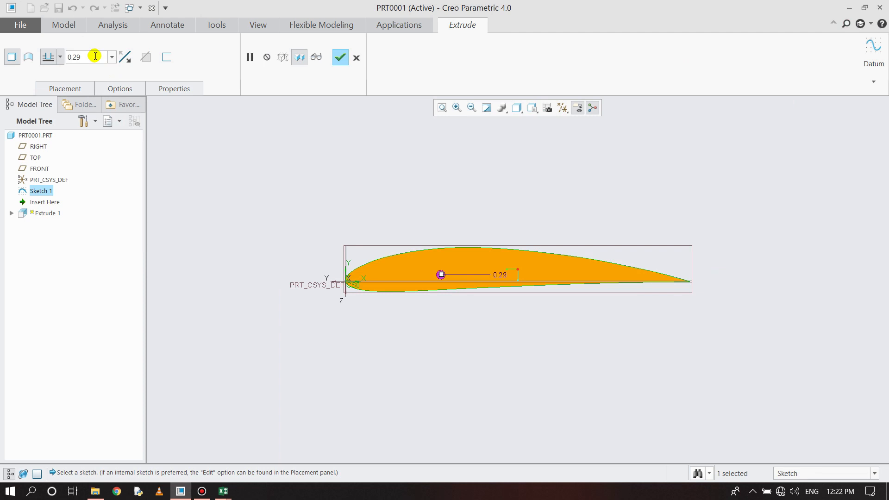
pyautogui.click(356, 57)
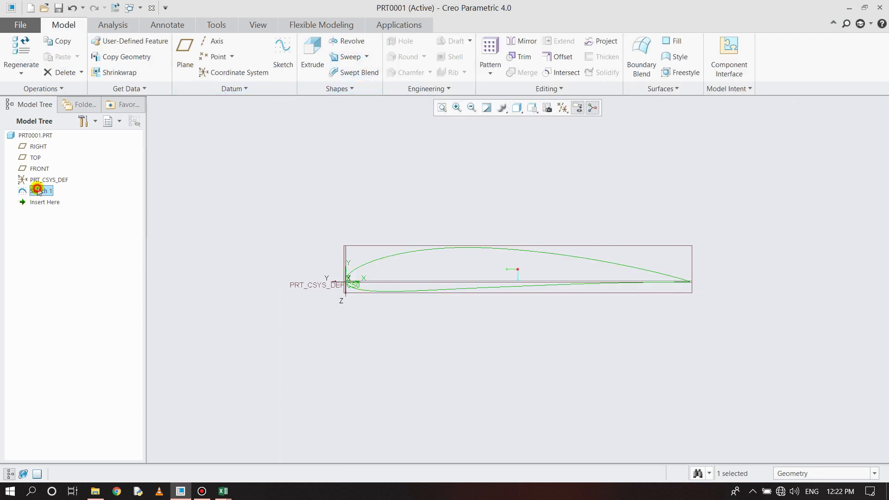
# Edit Sketch 1's definition and change the 1.00 chord dimension to 100.
pyautogui.rightClick(41, 190)
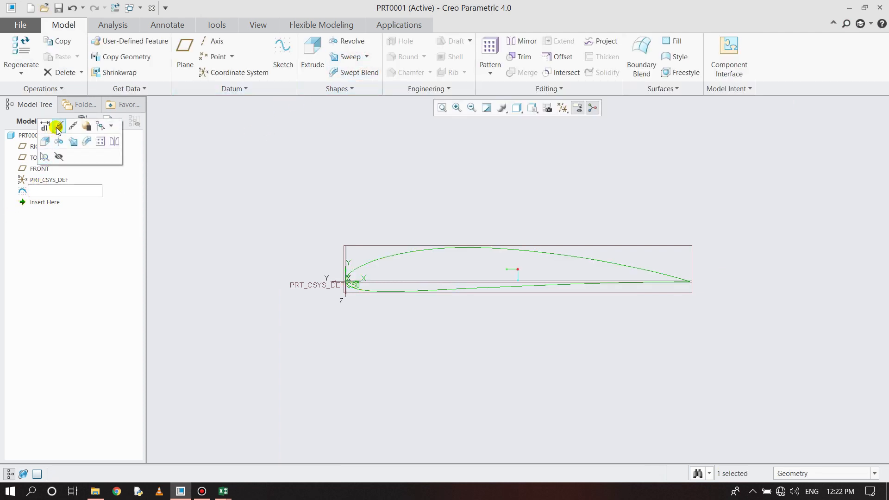
pyautogui.click(58, 126)
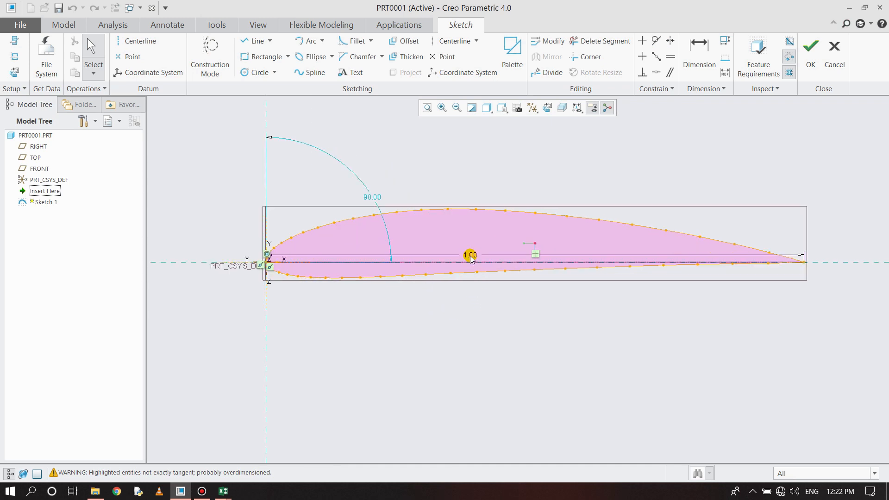
pyautogui.doubleClick(469, 254)
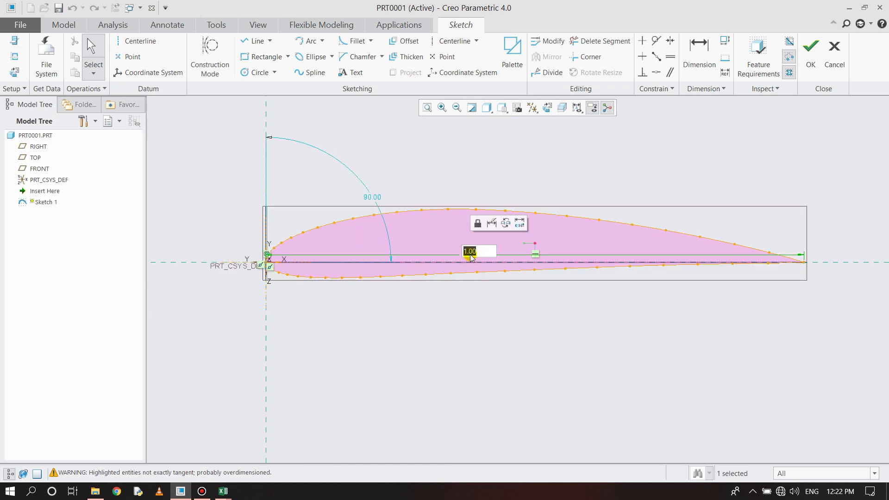
pyautogui.write('1')
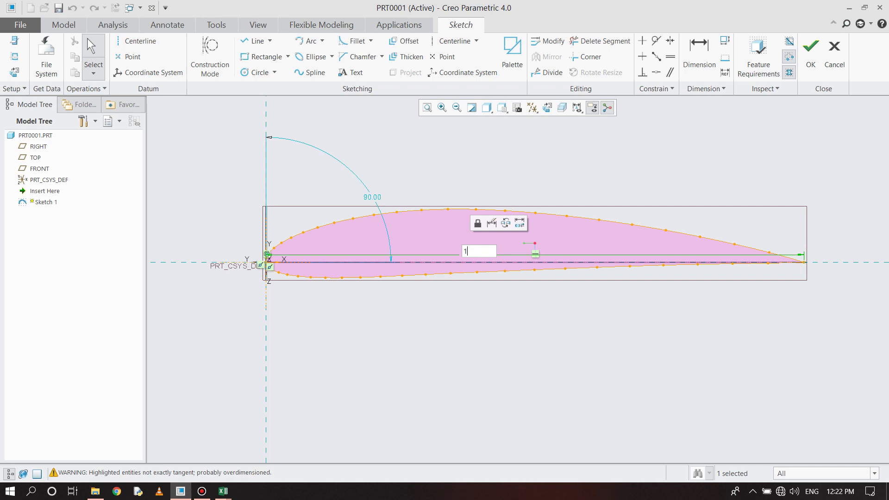
pyautogui.write('100')
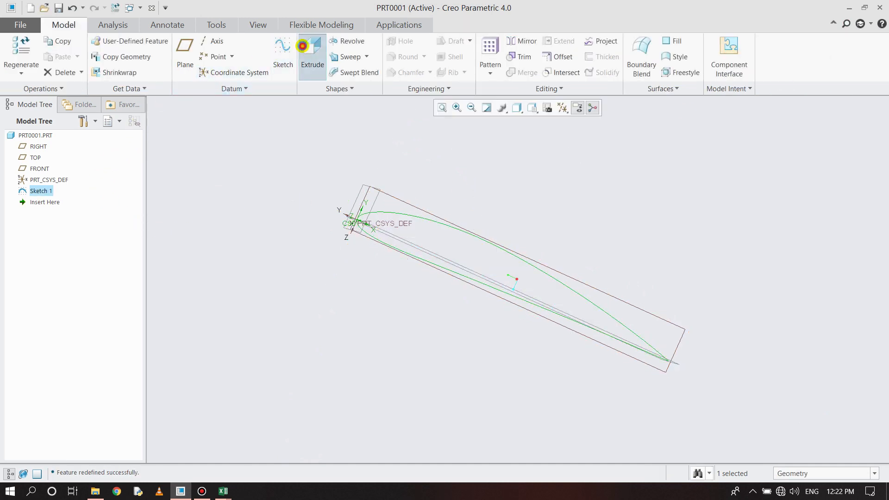
# Extrude Sketch 1 symmetrically to a depth of 500 to create Extrude 1.
pyautogui.click(313, 51)
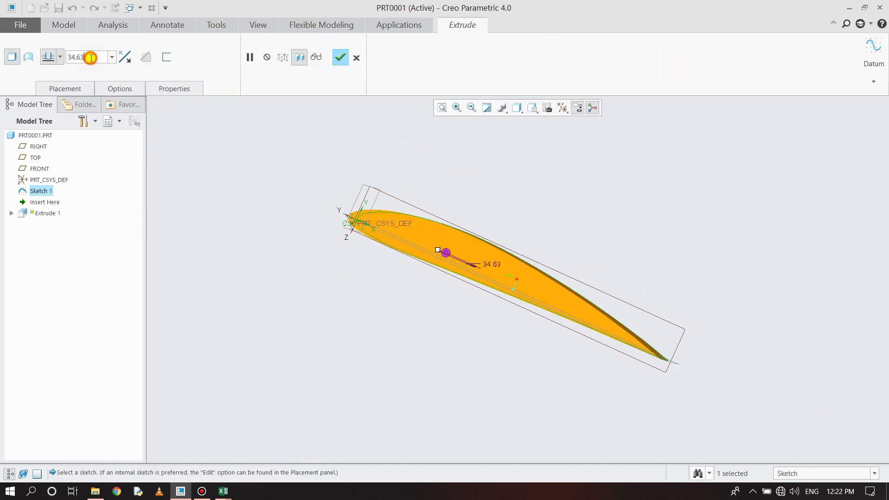
pyautogui.write('500.00')
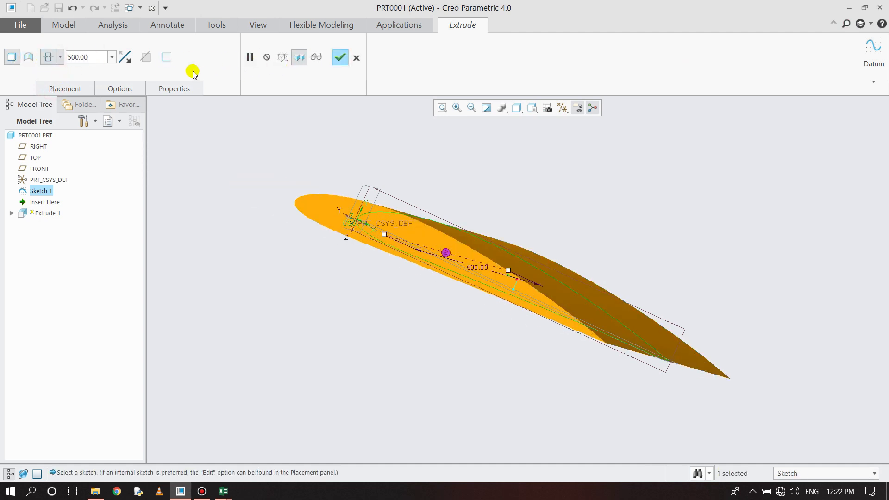
pyautogui.click(339, 56)
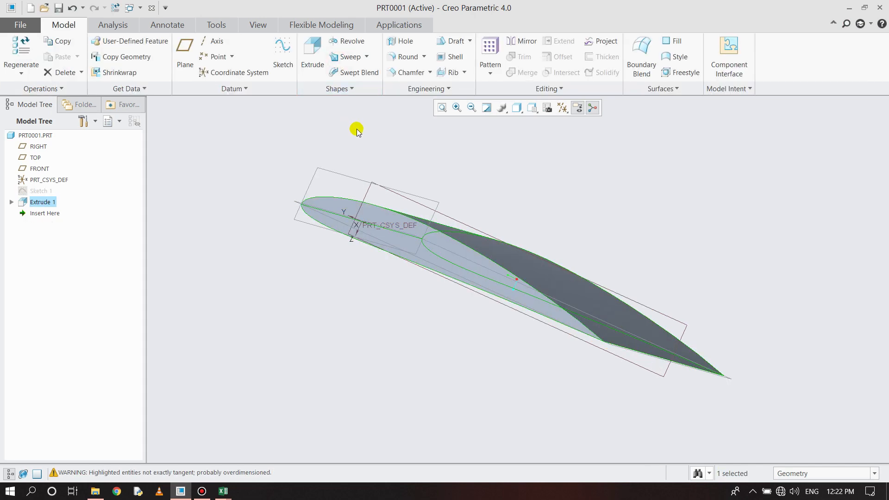